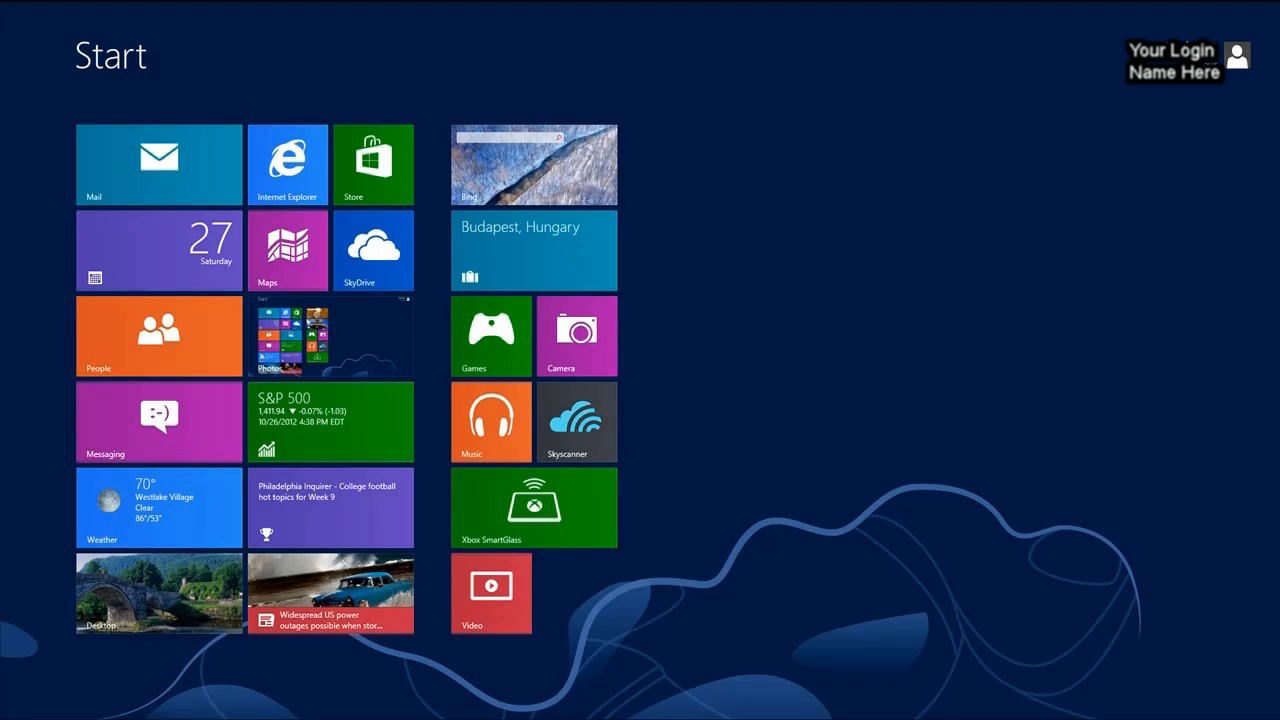
mouse_move(688, 72)
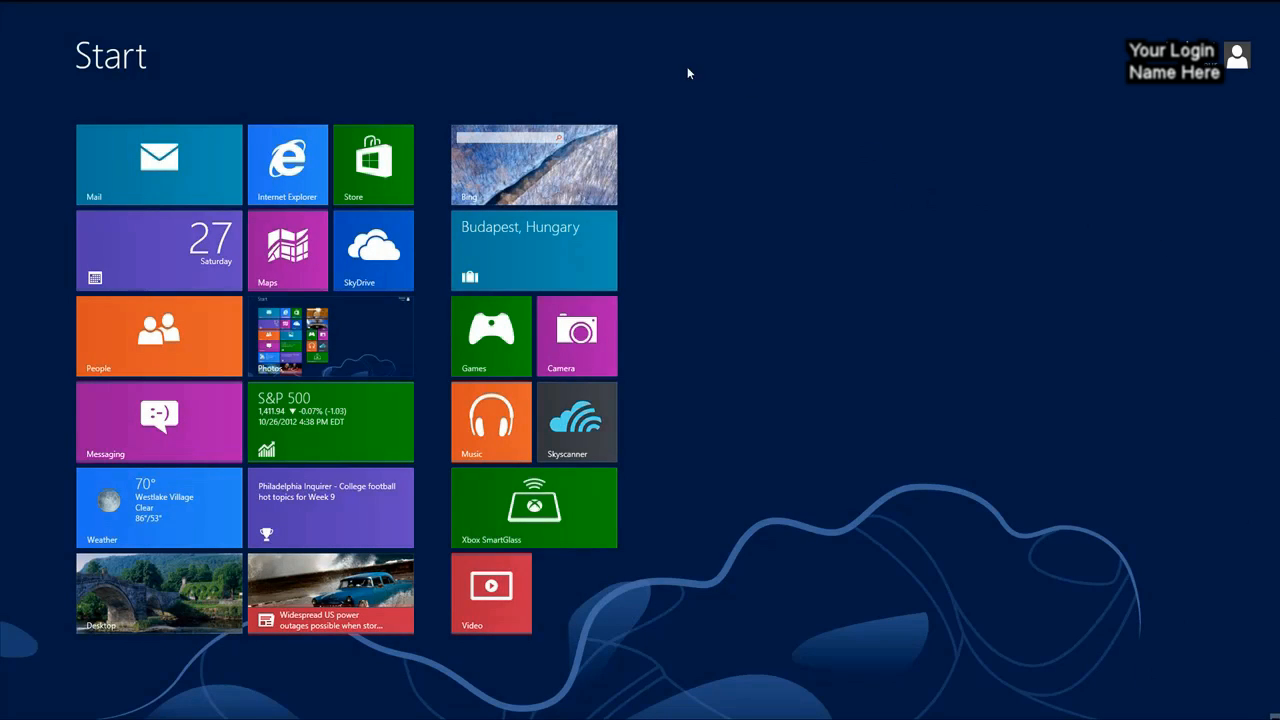
mouse_move(205, 81)
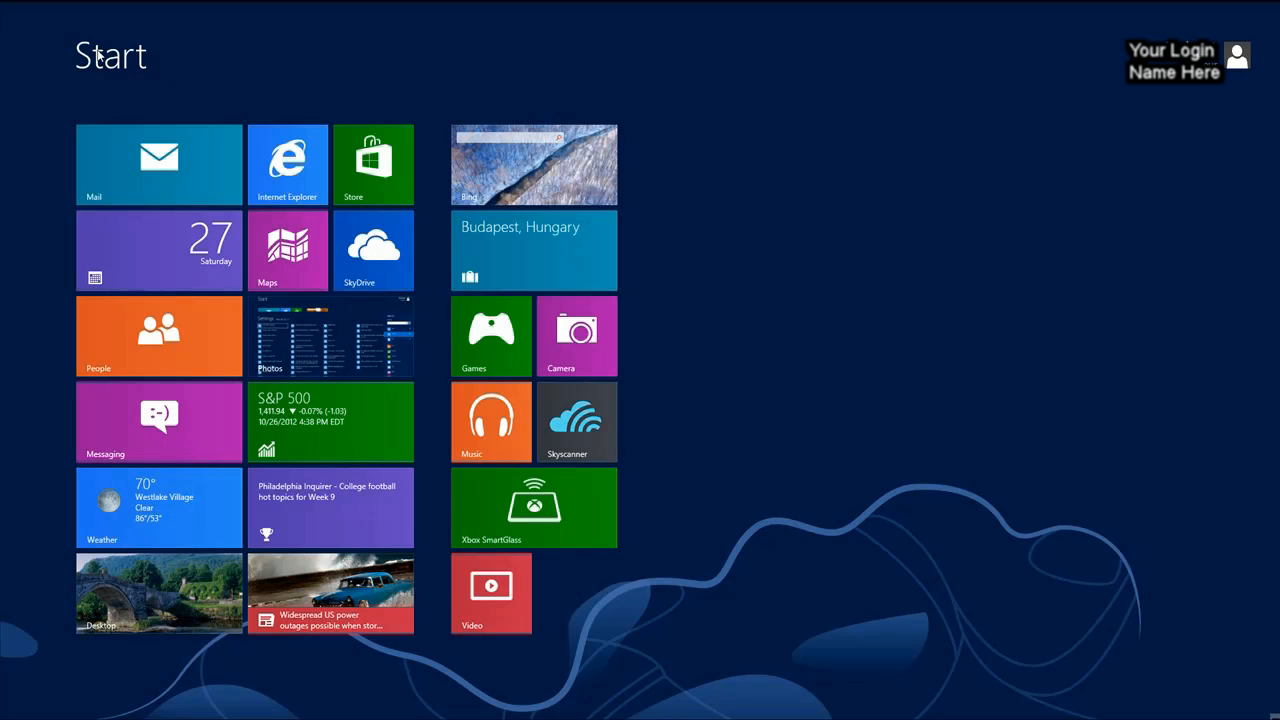
mouse_move(1191, 606)
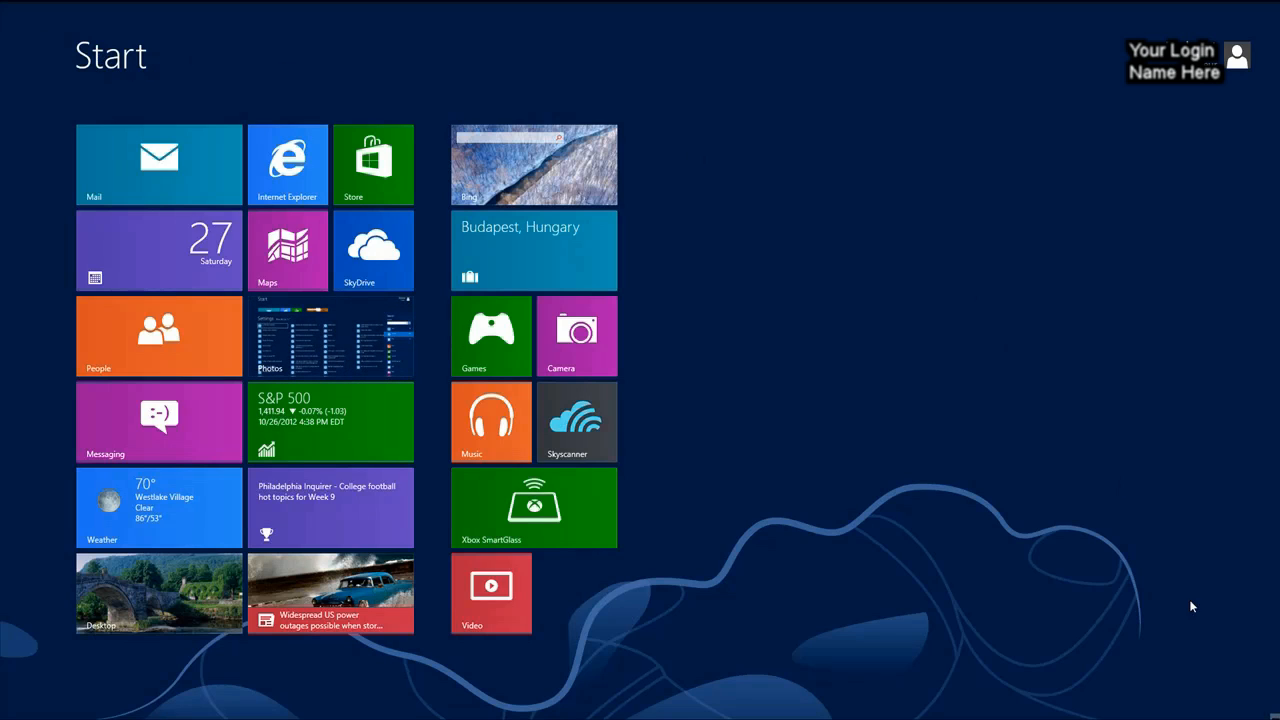
mouse_move(1222, 659)
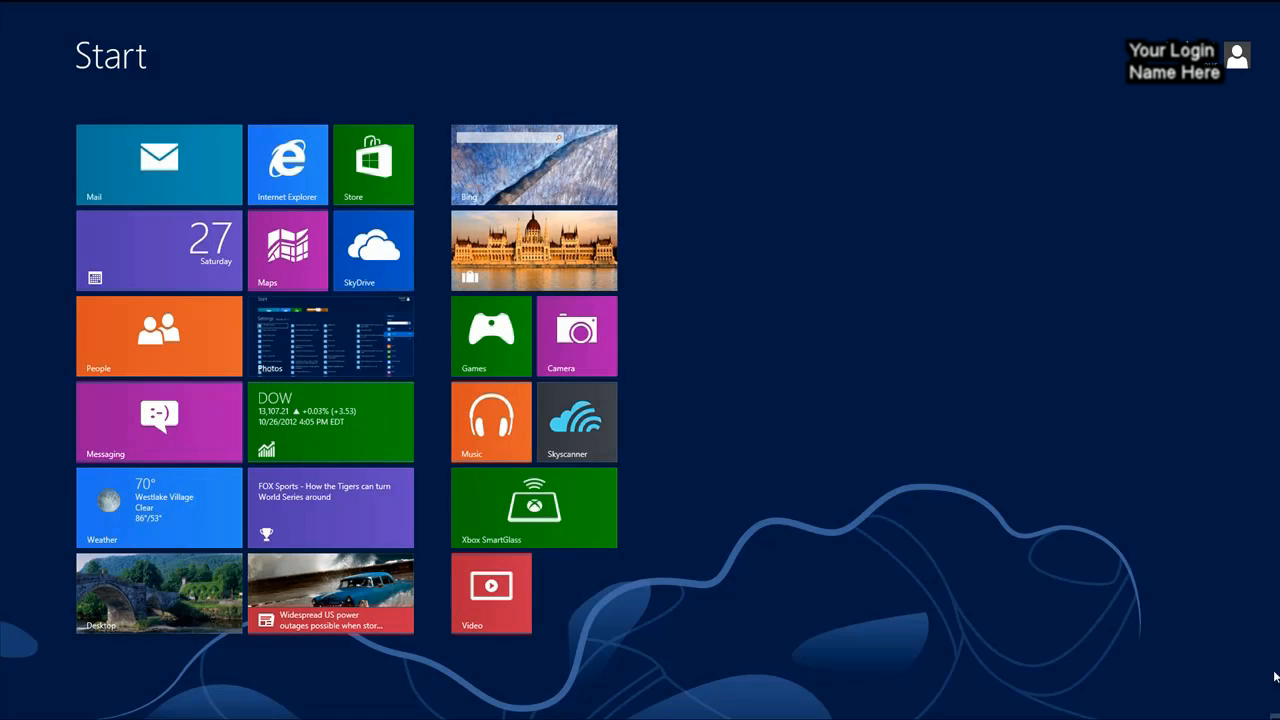
mouse_move(958, 430)
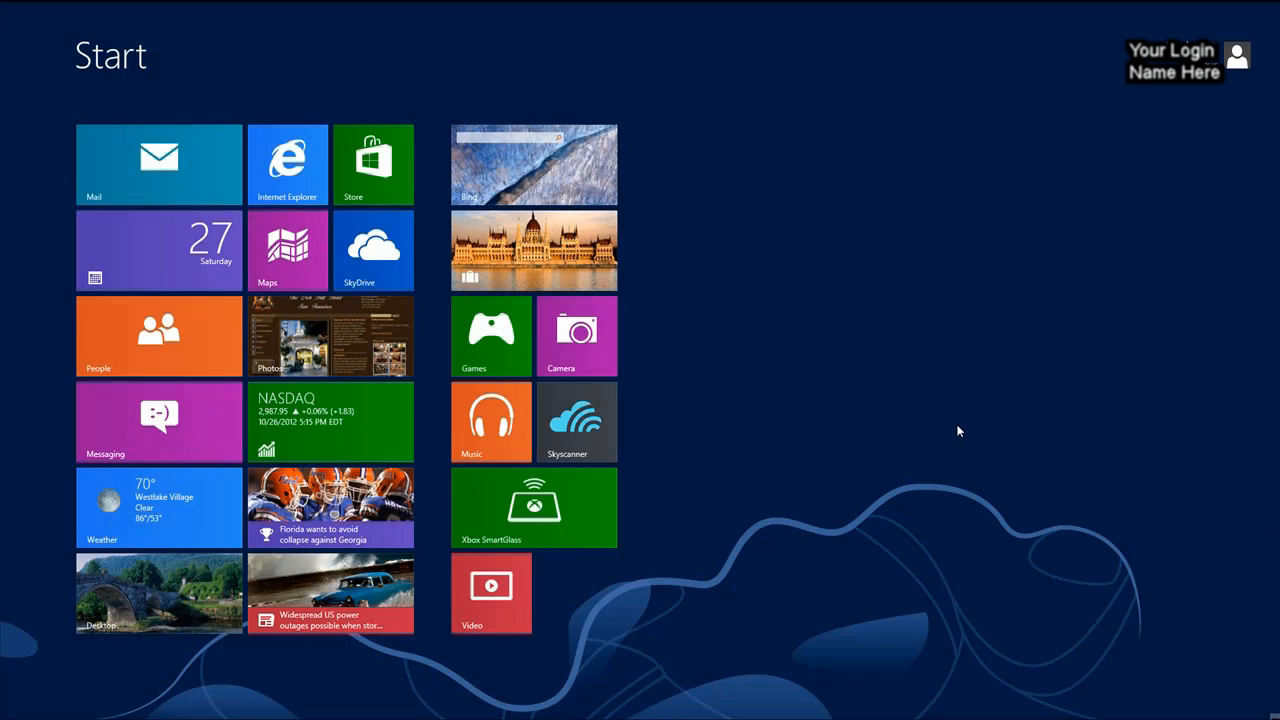
Search apps for "acc" from the Start screen, finding no matching apps.
text(a)
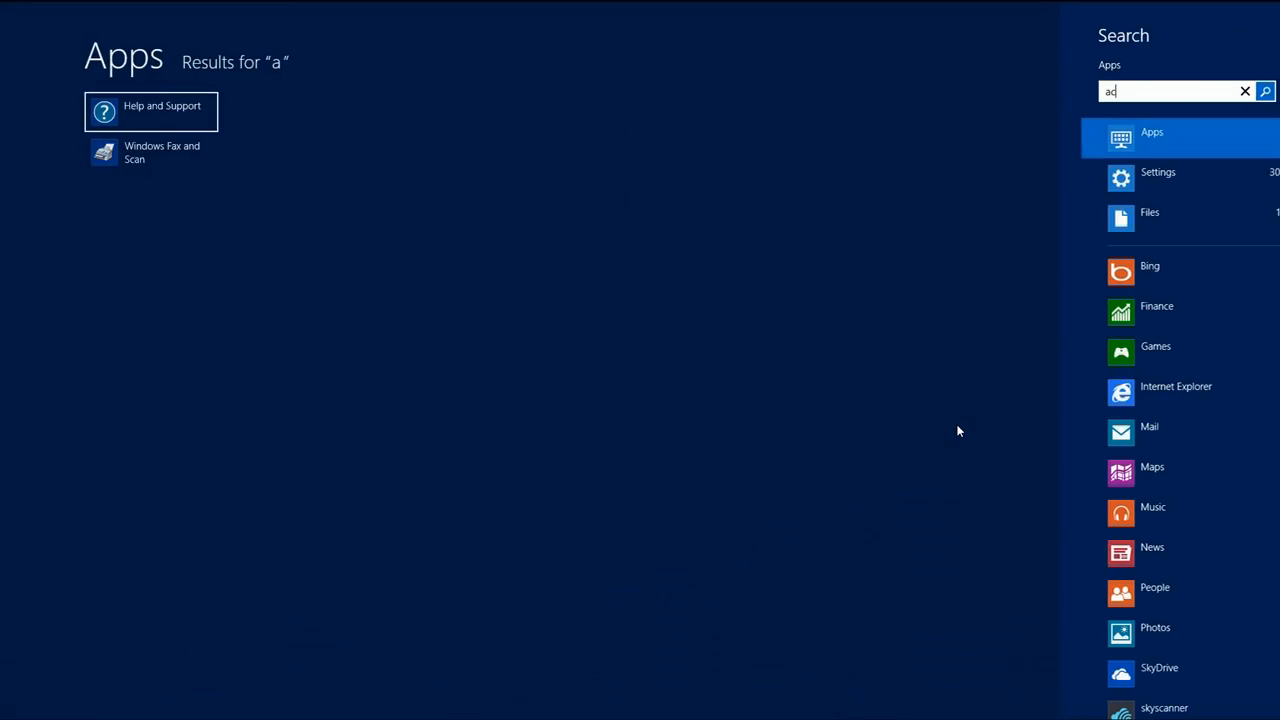
text(cc)
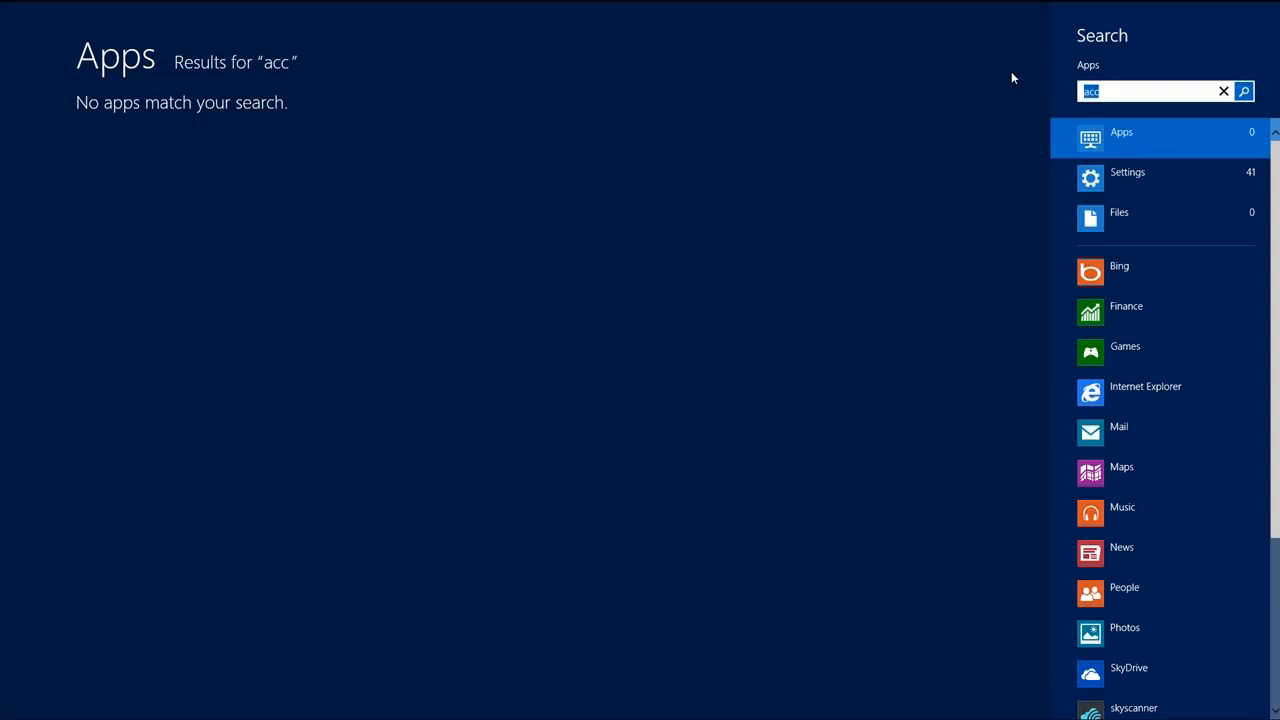
Clear the "acc" search term to list every installed app.
click(1223, 91)
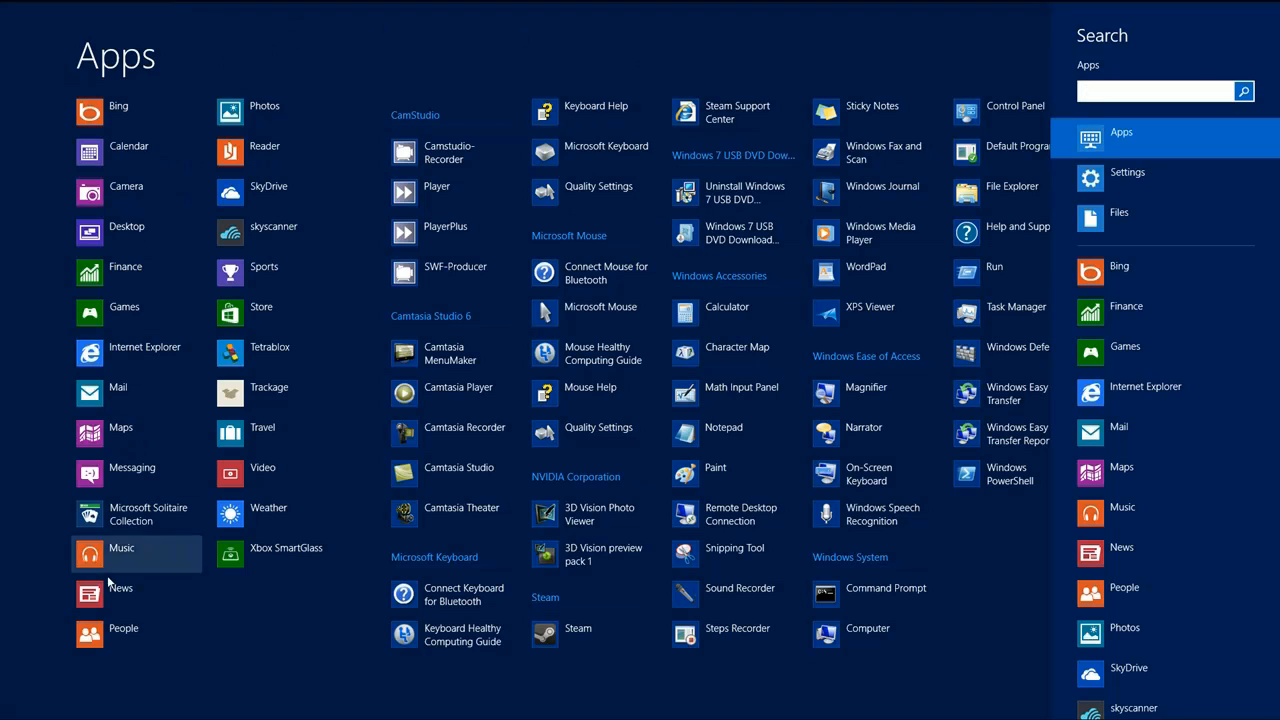
mouse_move(852, 128)
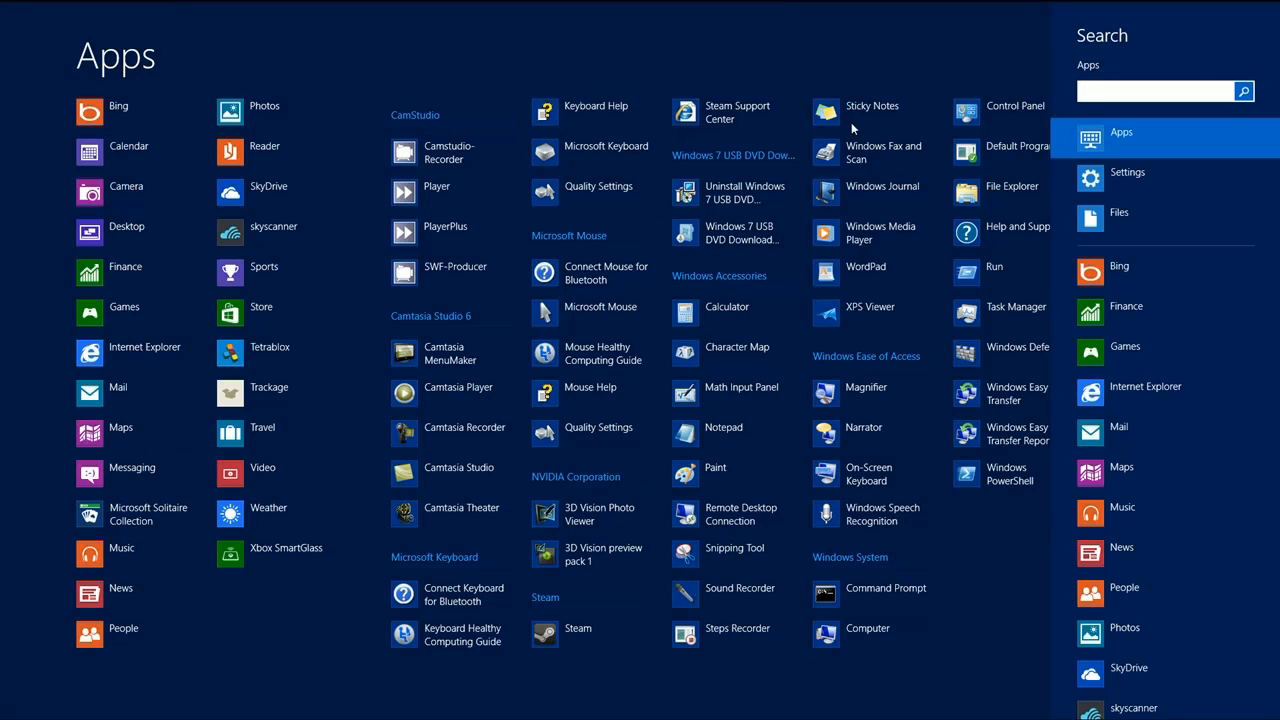
mouse_move(1130, 140)
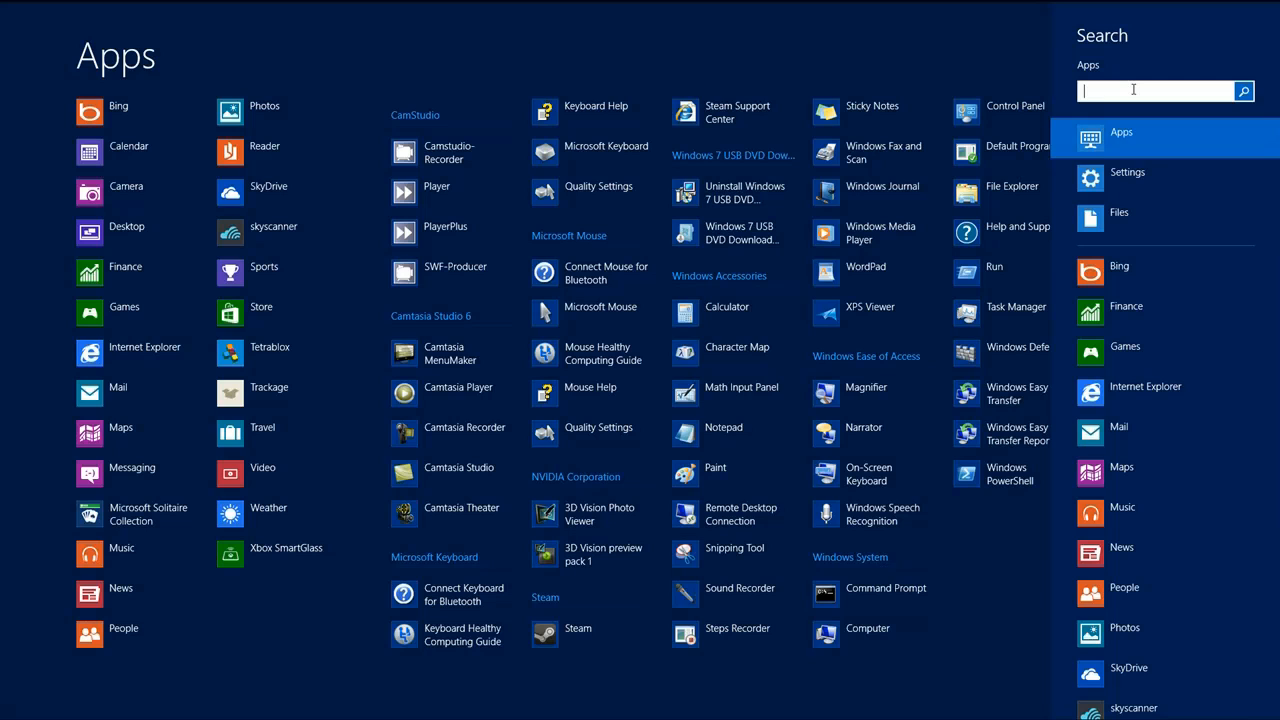
Search apps for Control Panel and bring up its options from the results.
text(pho)
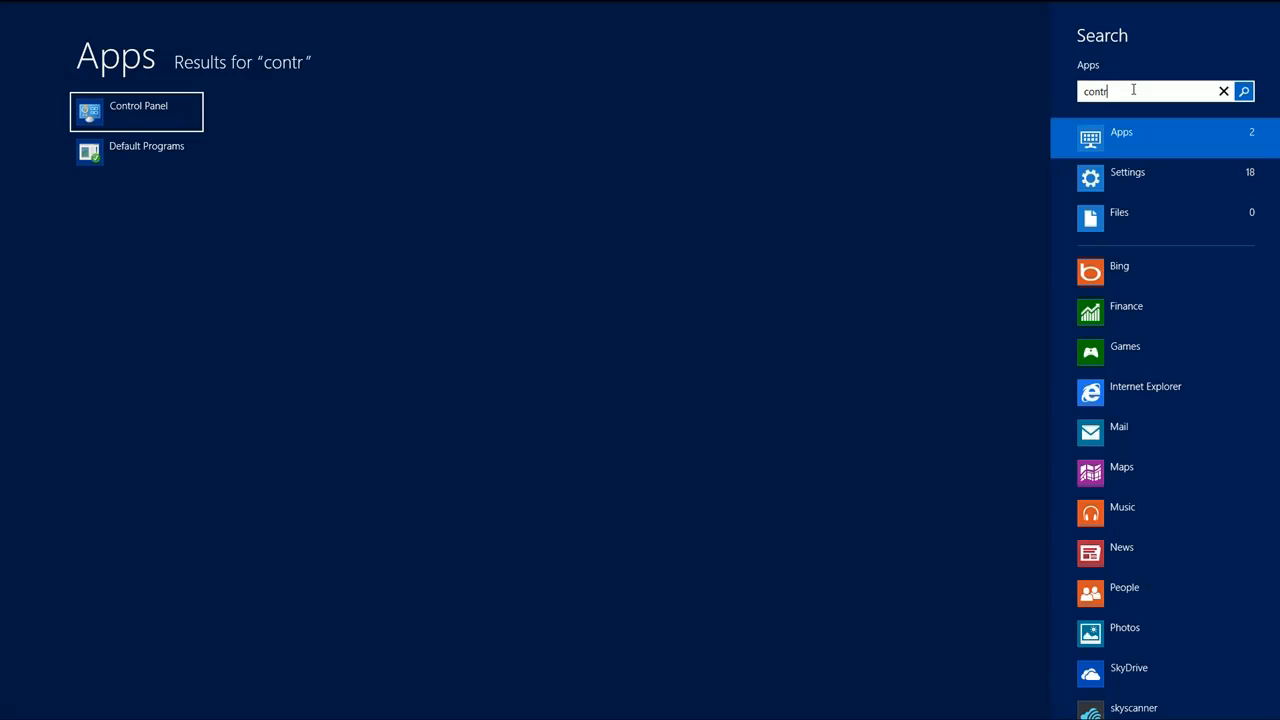
mouse_move(926, 110)
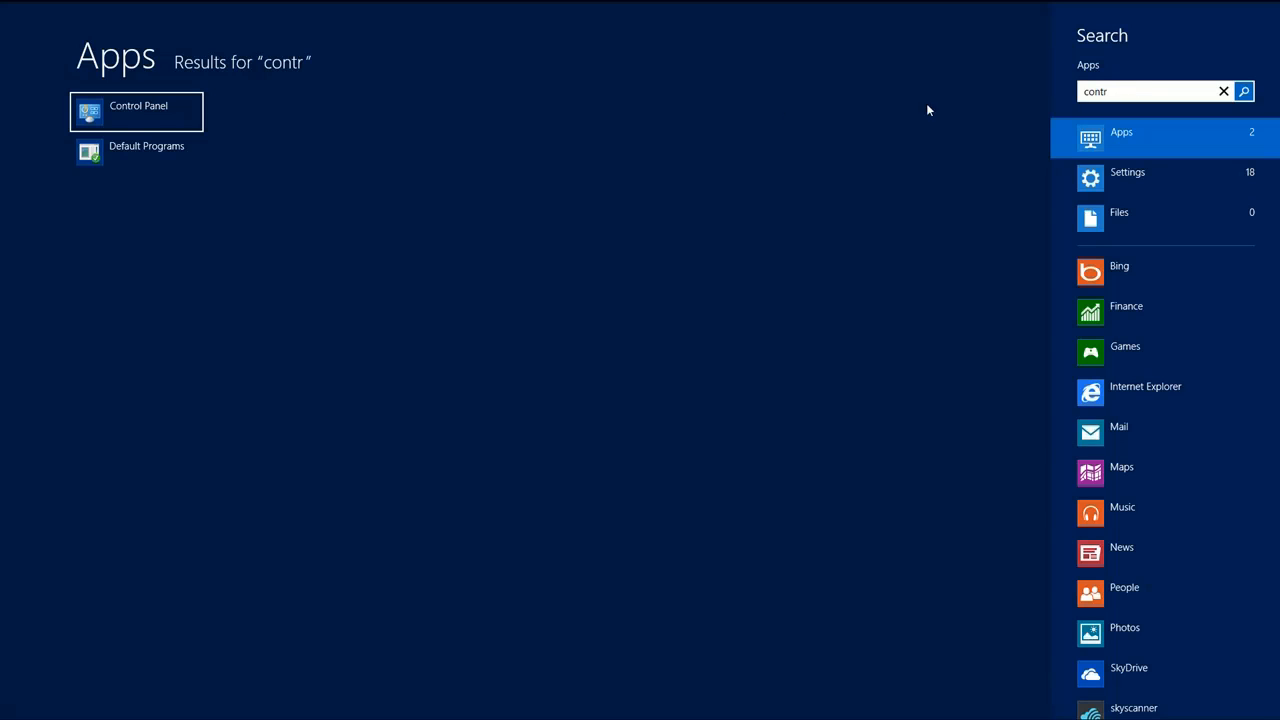
right_click(136, 111)
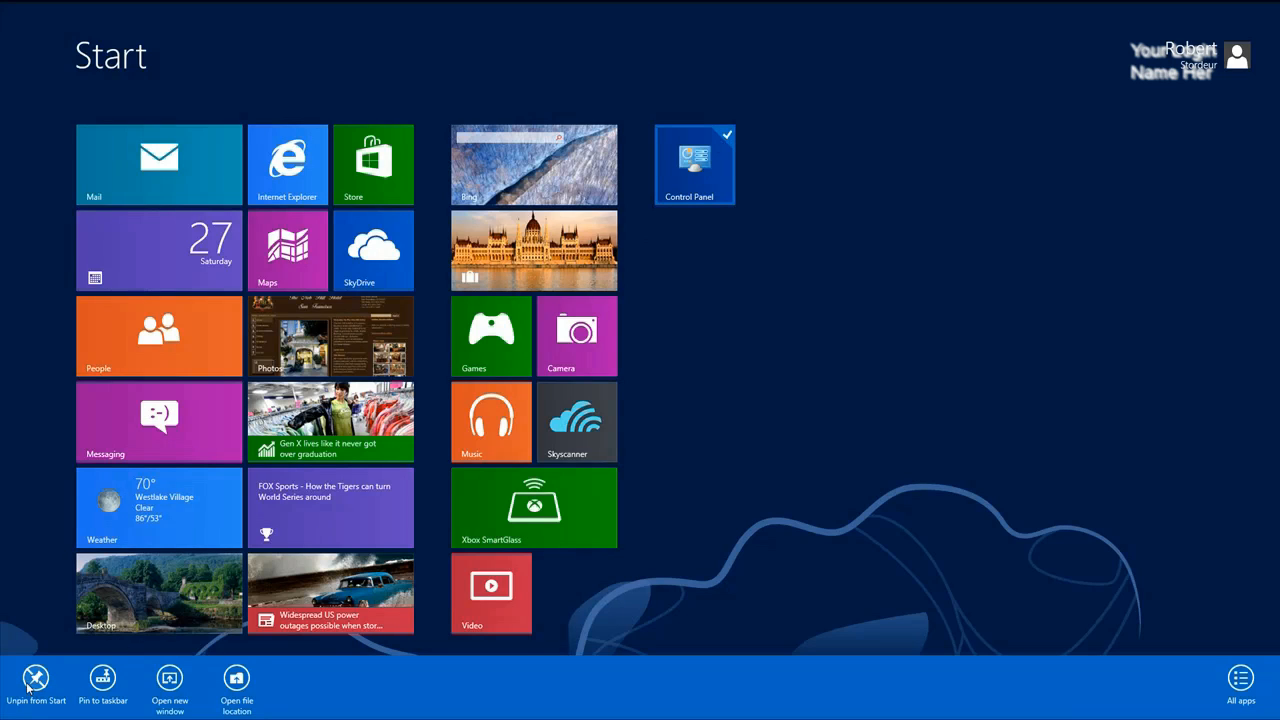
Unpin the Control Panel tile from the Start screen.
click(36, 678)
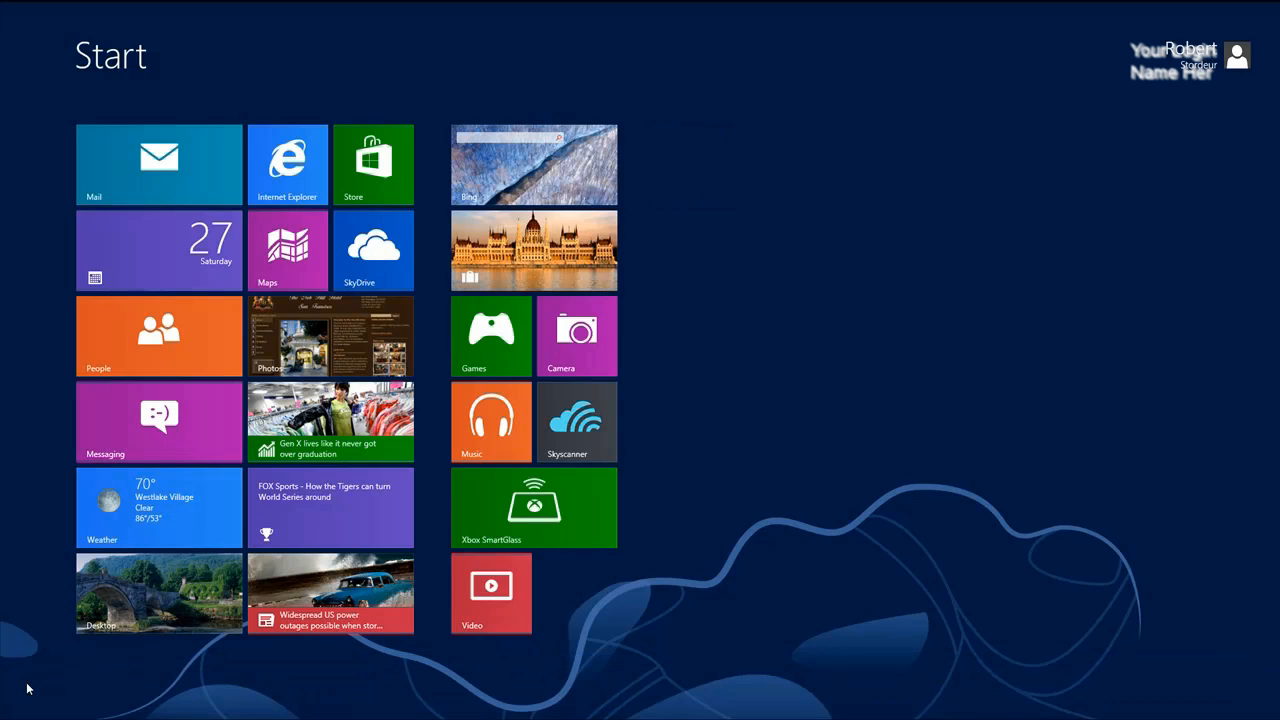